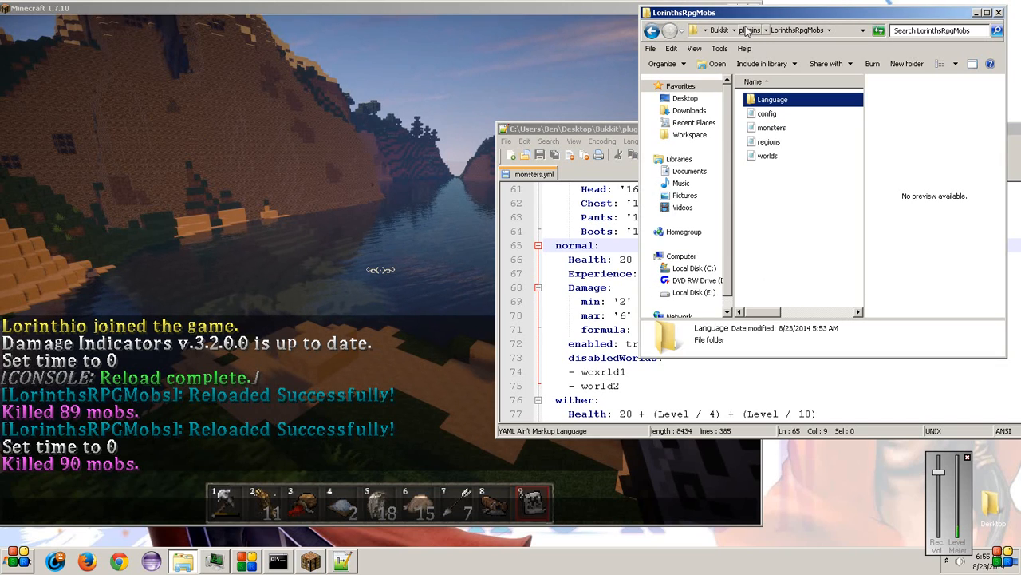
Step: Focus monsters.yml in Notepad++ and scroll down to the skeleton's Armor section
left_click(772, 128)
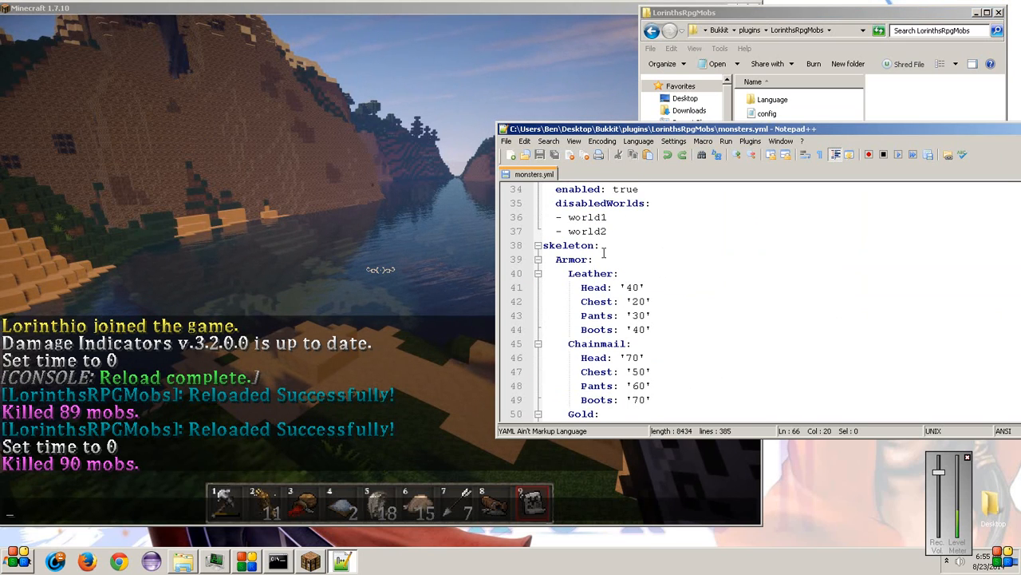
left_click(601, 245)
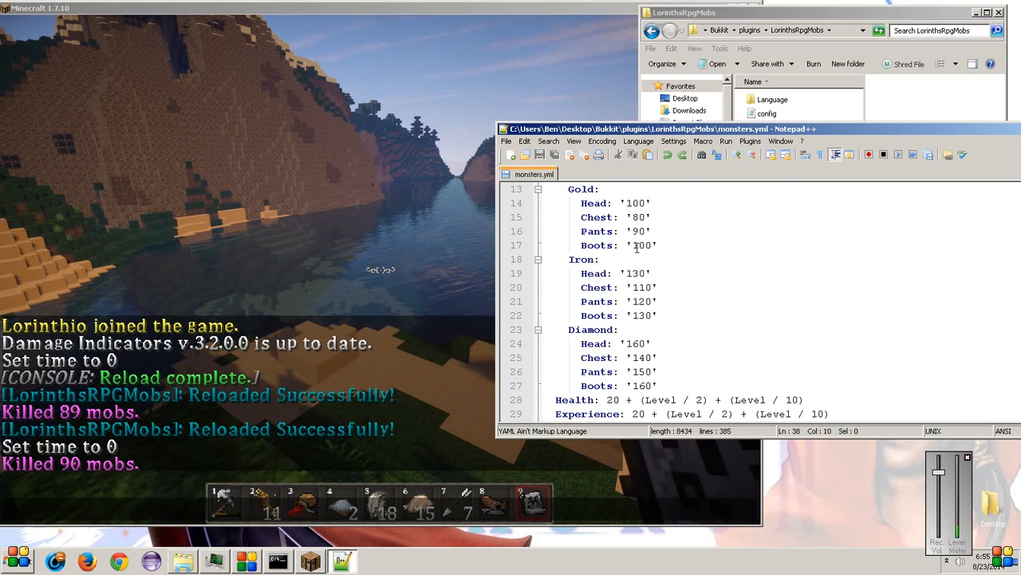
scroll("down", 3)
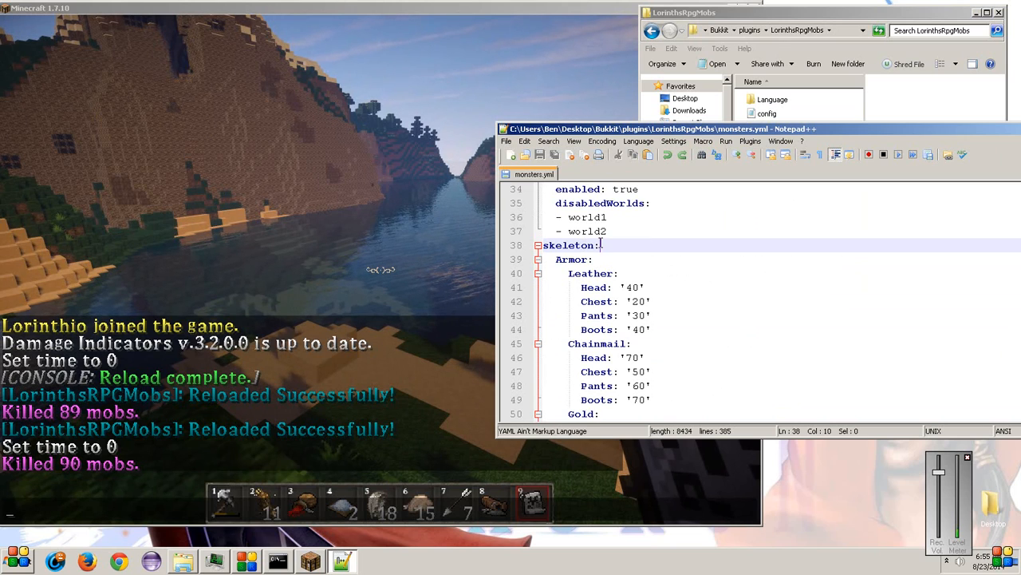
scroll("down", 3)
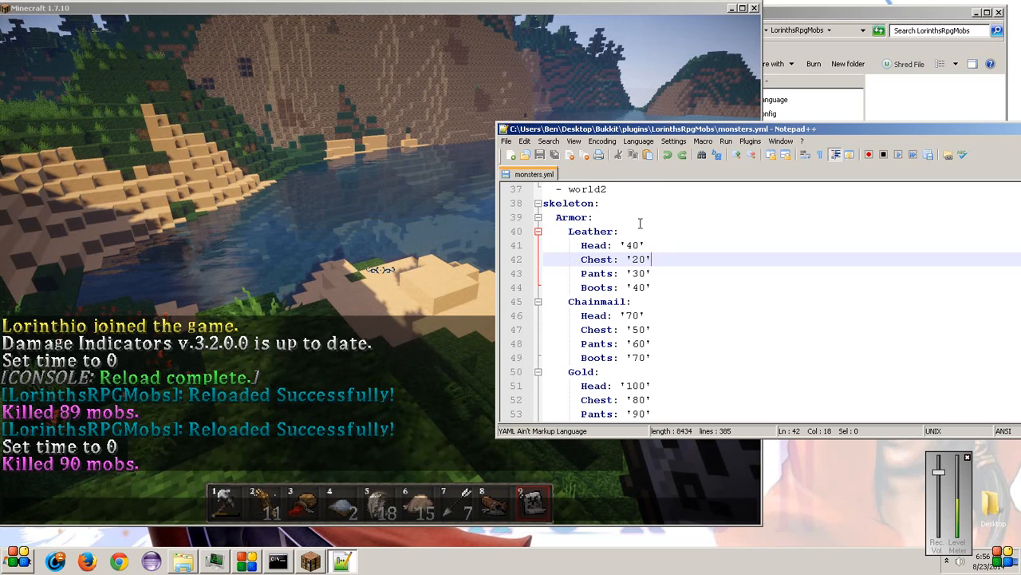
Step: Scroll past the skeleton's Leather-to-Diamond armor values and switch back to the Minecraft window
scroll("down", 3)
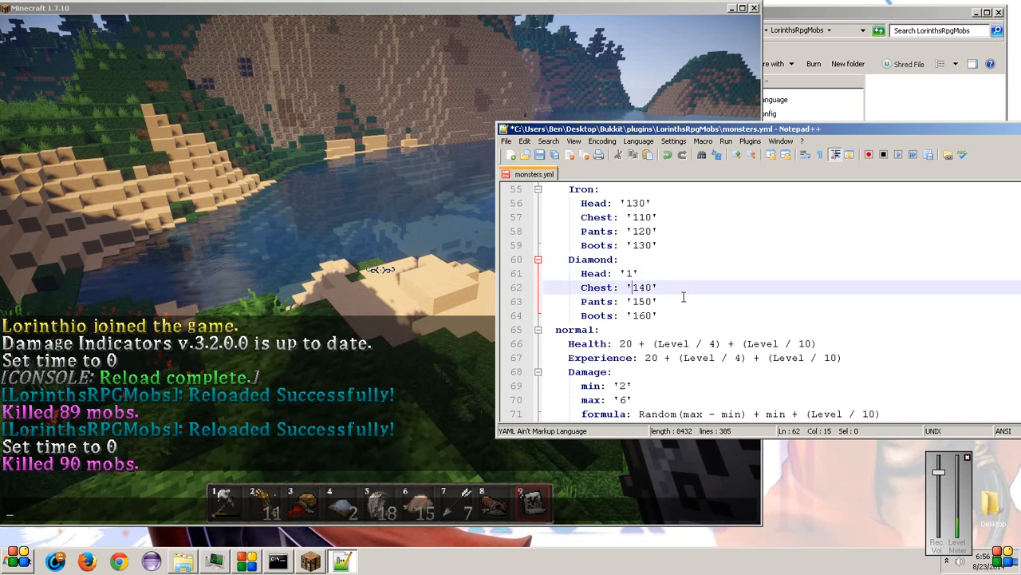
key("BackSpace")
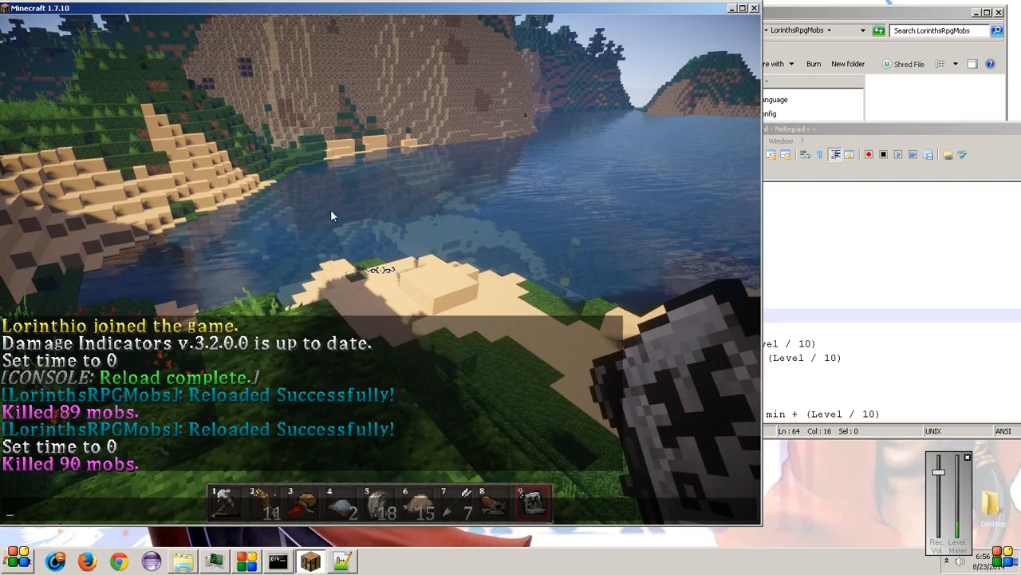
Step: Enter the /lrm reload command in Minecraft chat to reload LorinthsRpgMobs
type("/lrm relo")
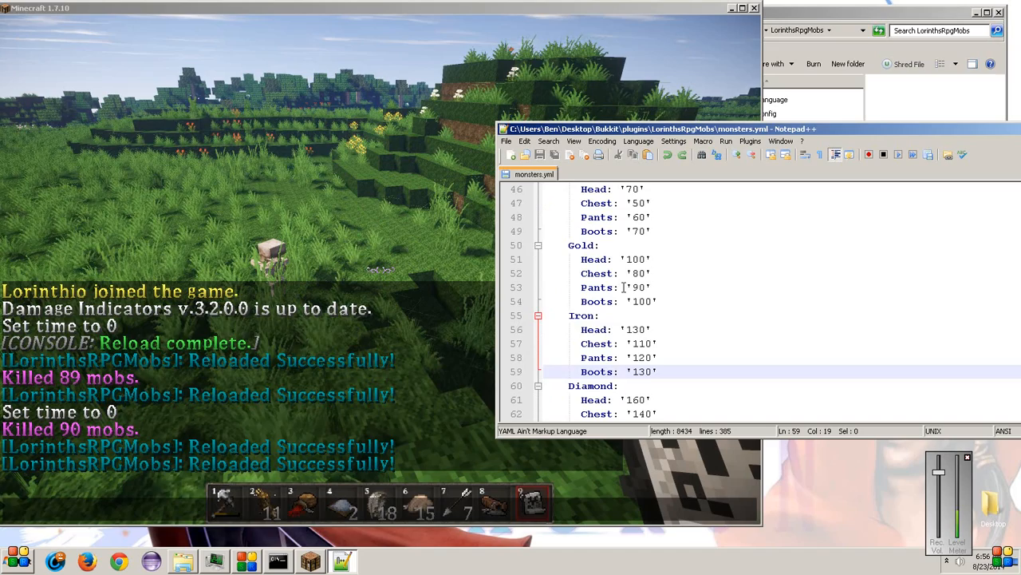
scroll("down", 3)
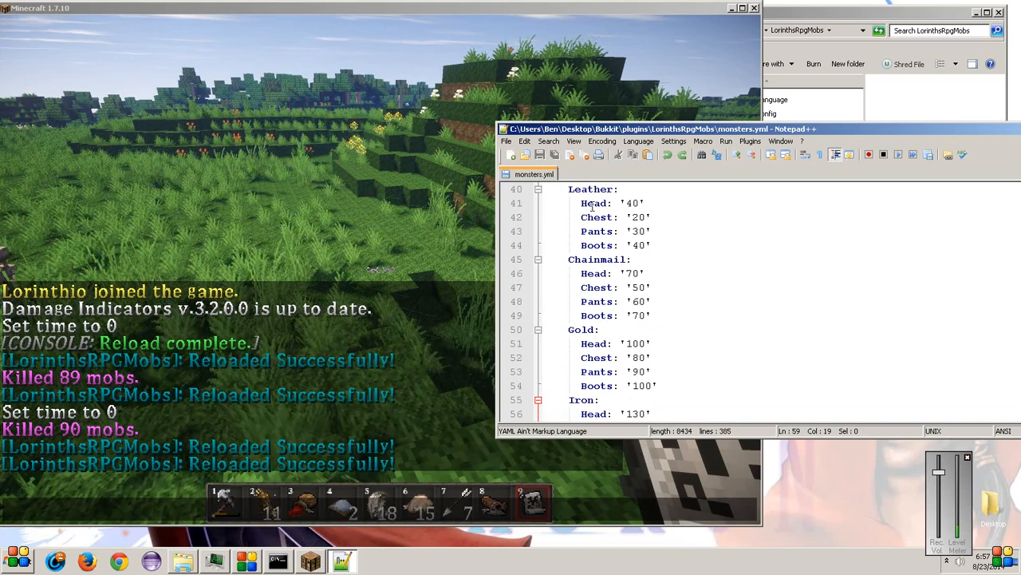
scroll("down", 3)
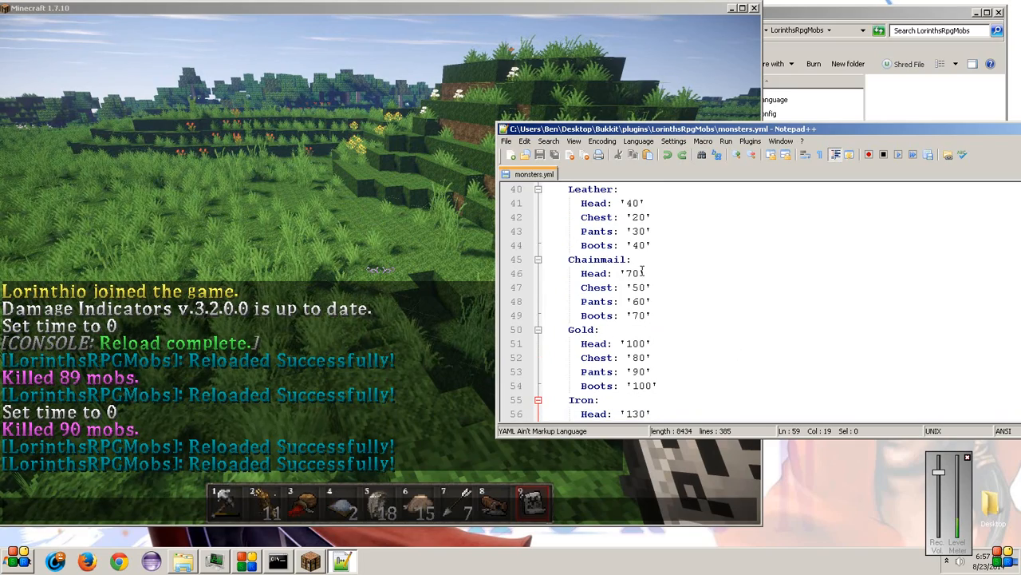
scroll("down", 3)
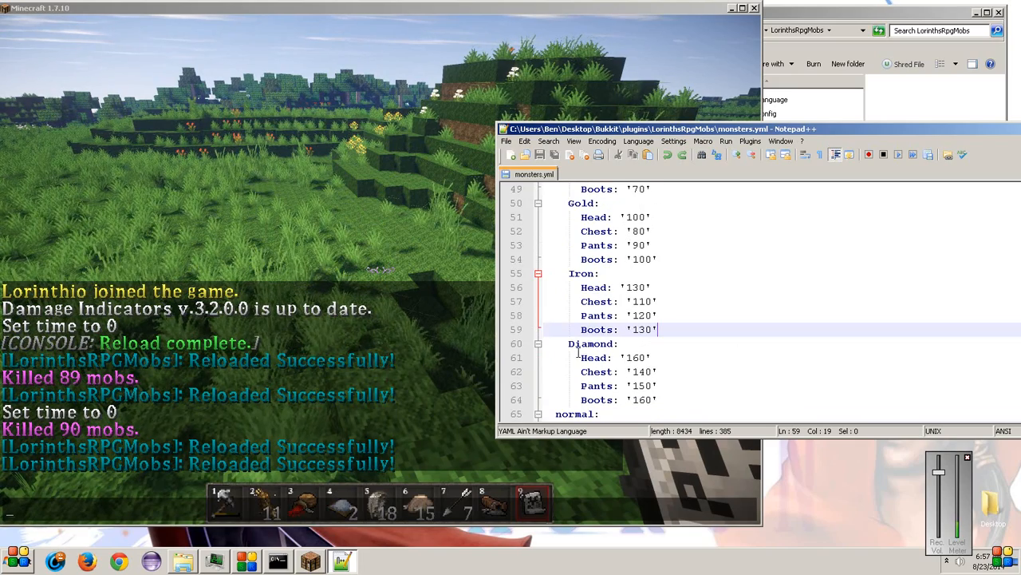
scroll("down", 3)
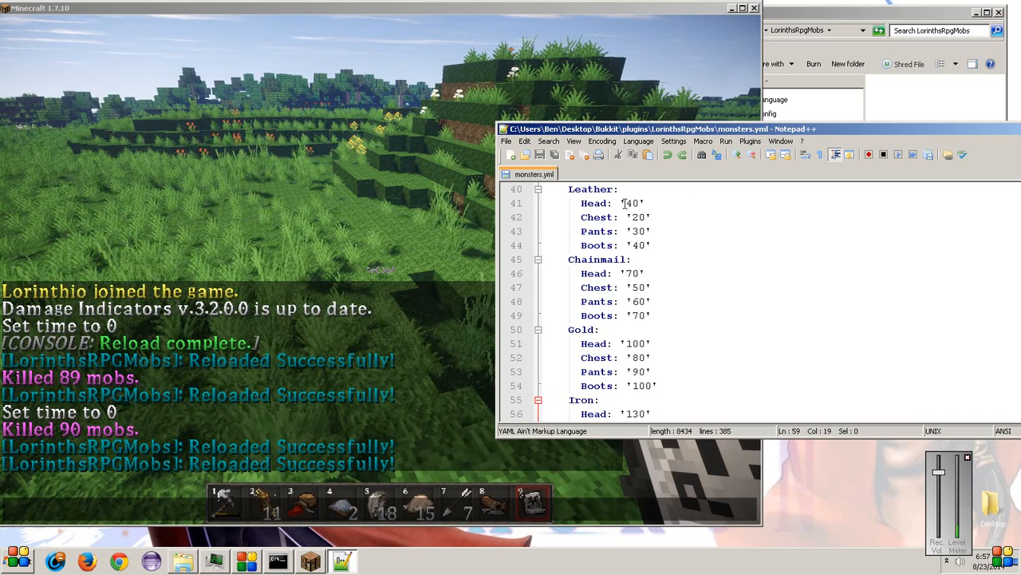
scroll("down", 3)
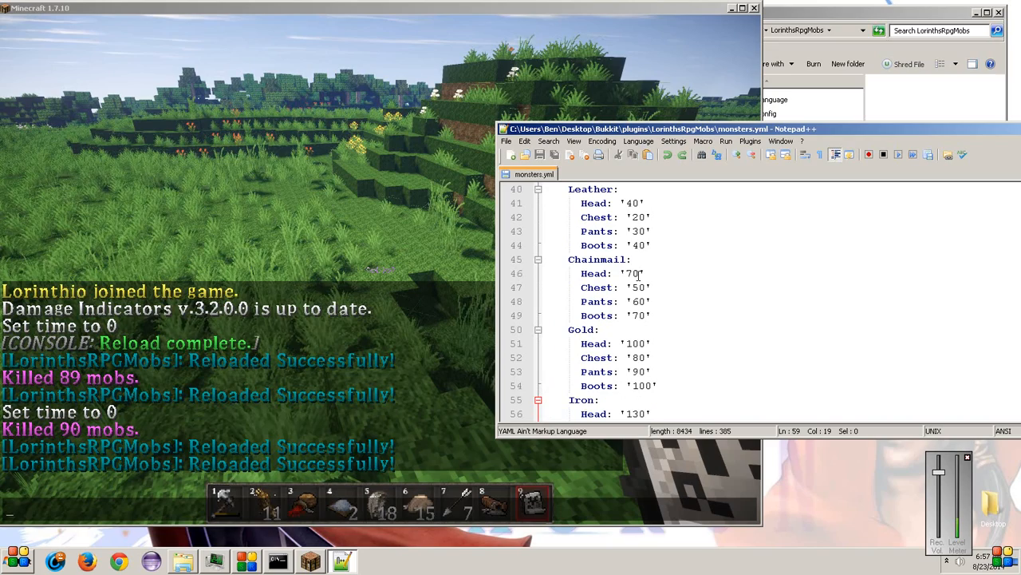
type("100")
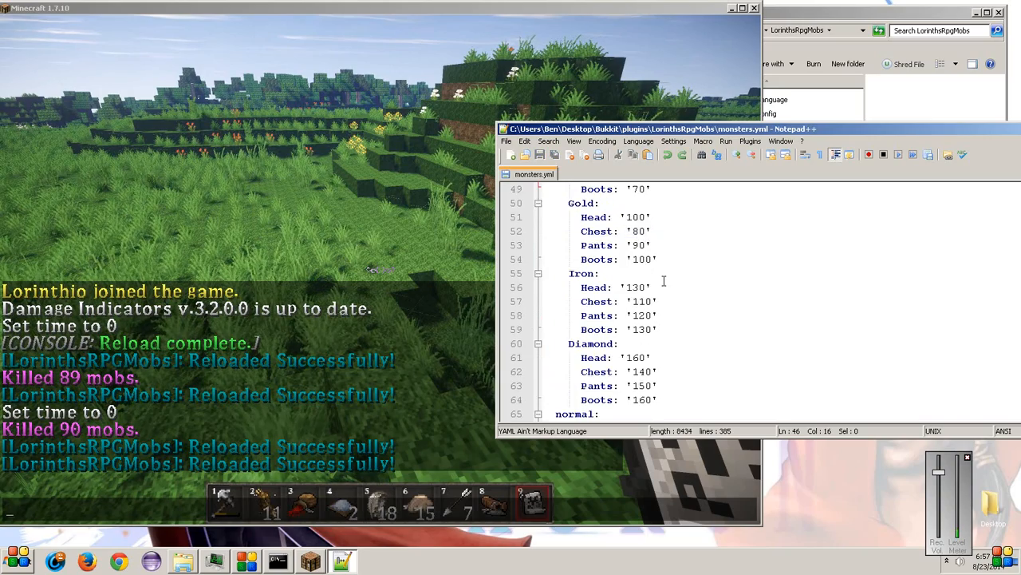
scroll("down", 3)
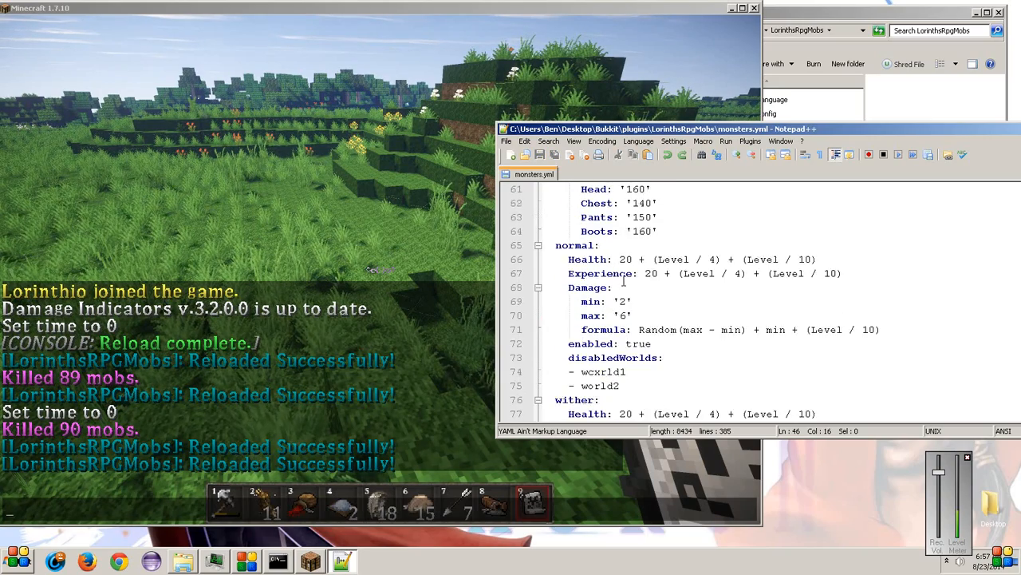
scroll("down", 3)
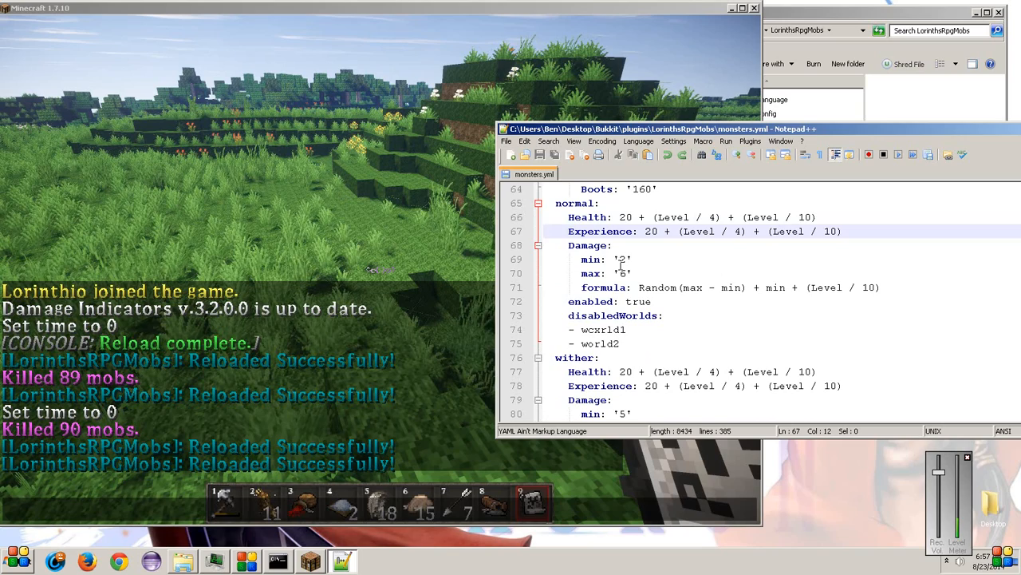
left_click(635, 259)
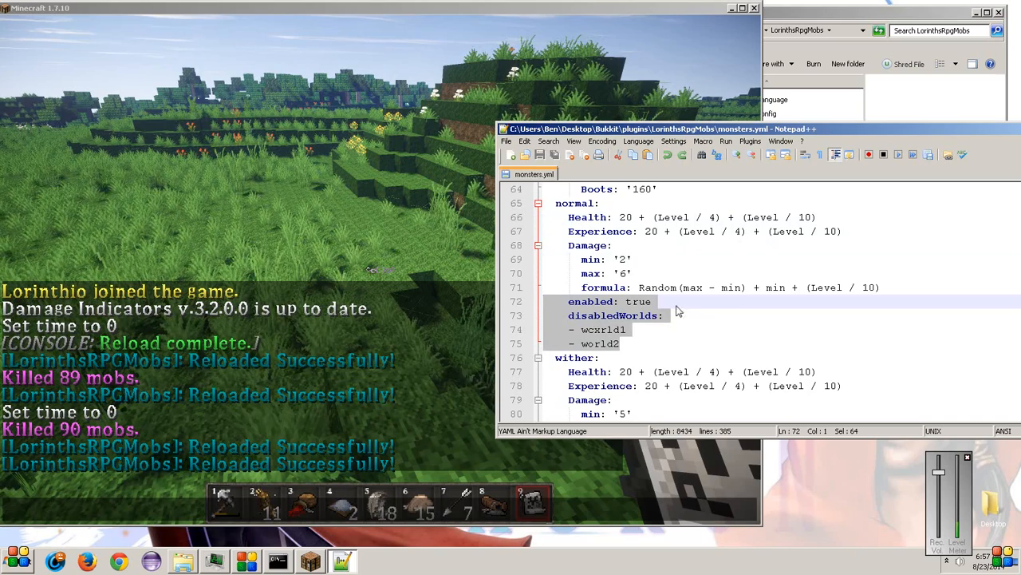
left_click(665, 316)
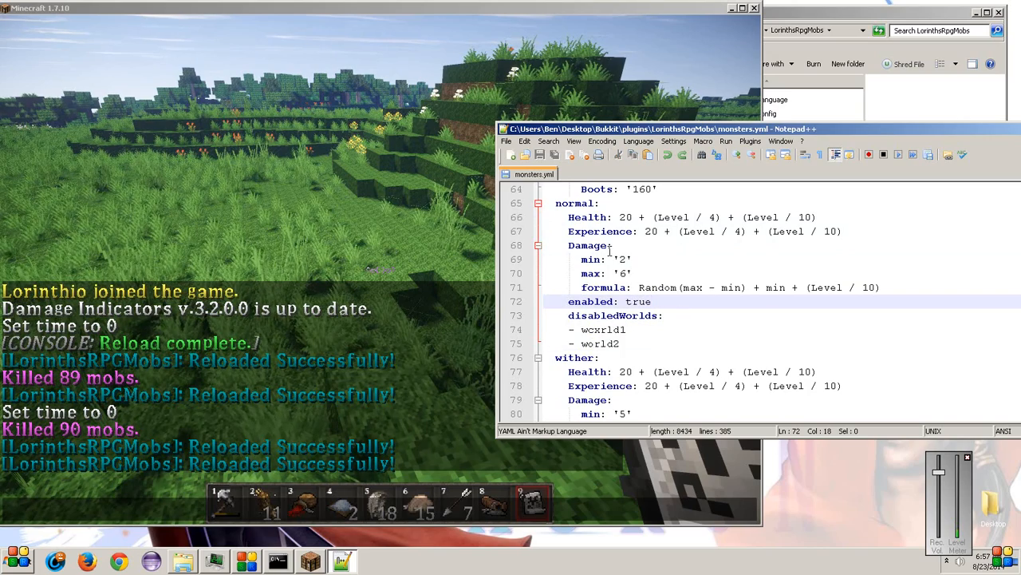
left_click(613, 217)
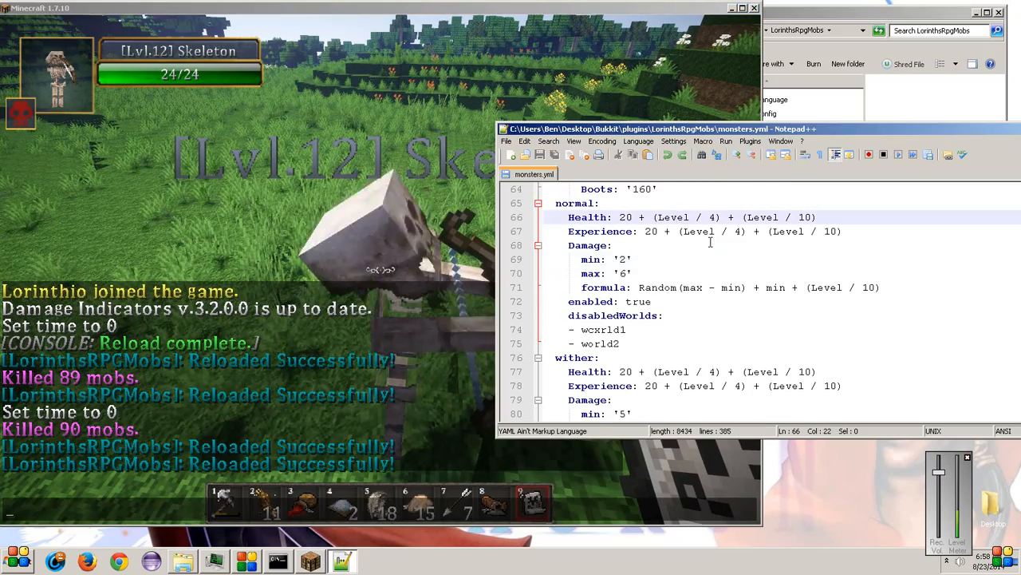
double_click(674, 217)
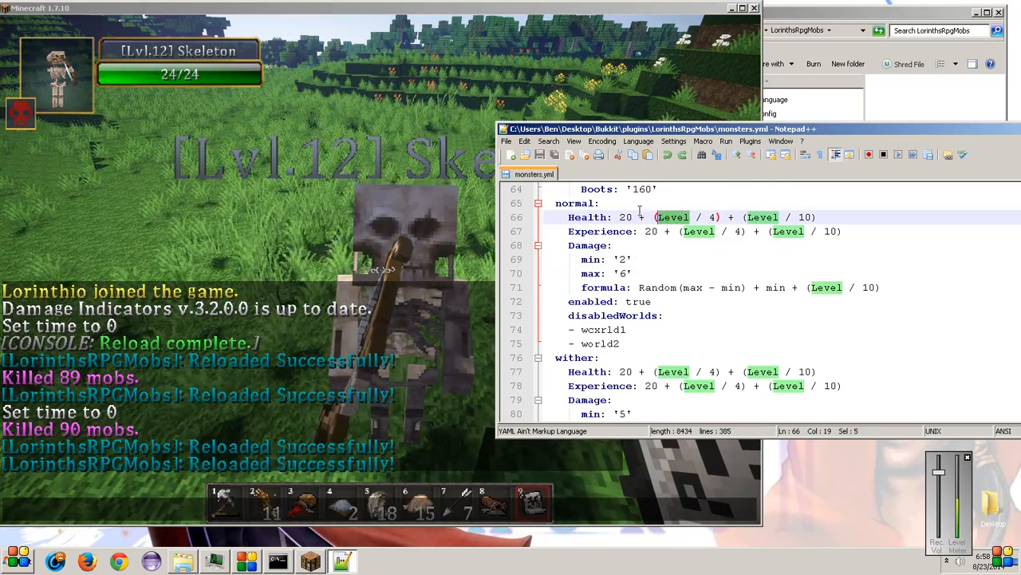
type("12")
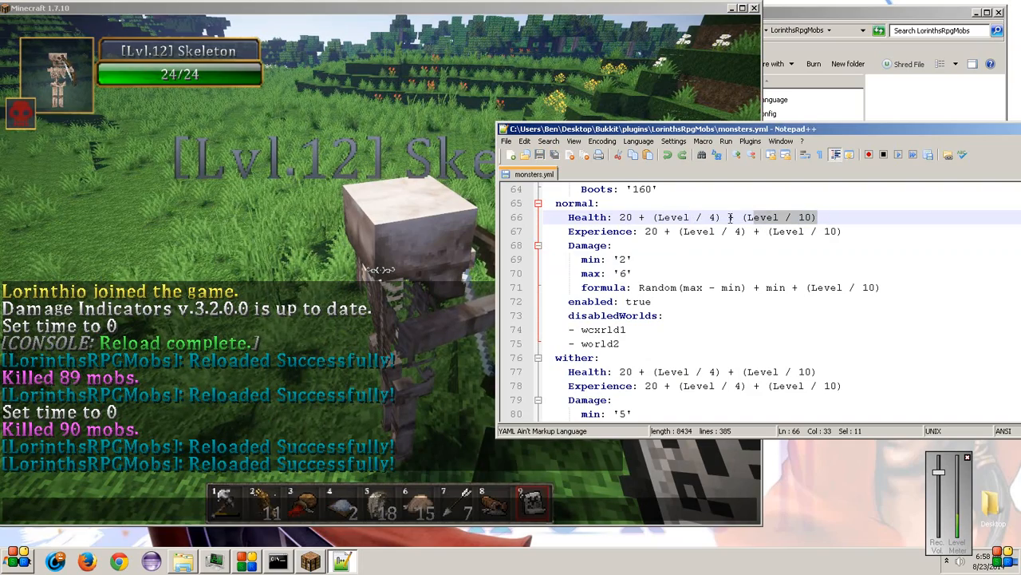
type("200")
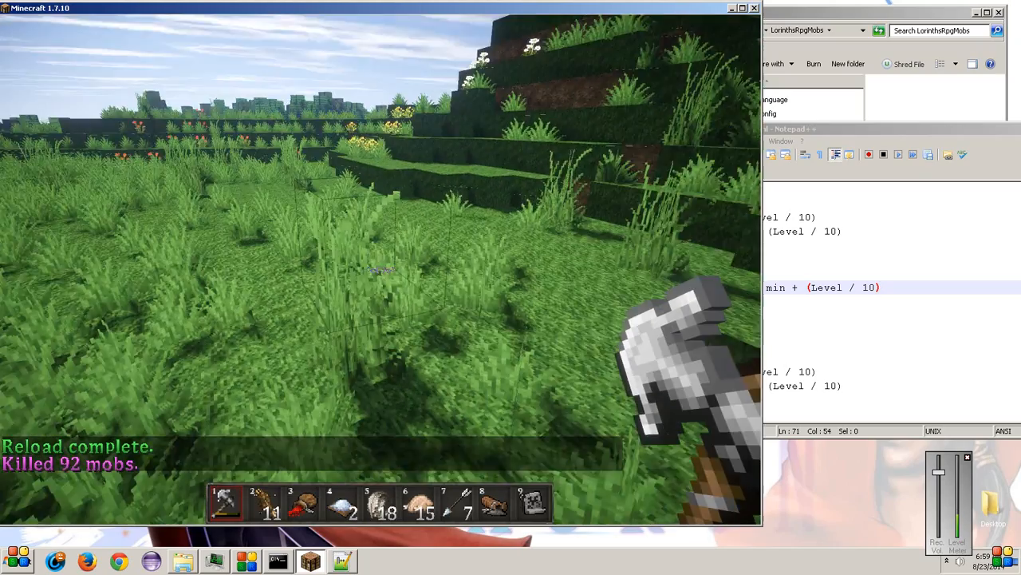
Step: Select hotbar slot 9 holding the Spawn Skeleton egg
key("9")
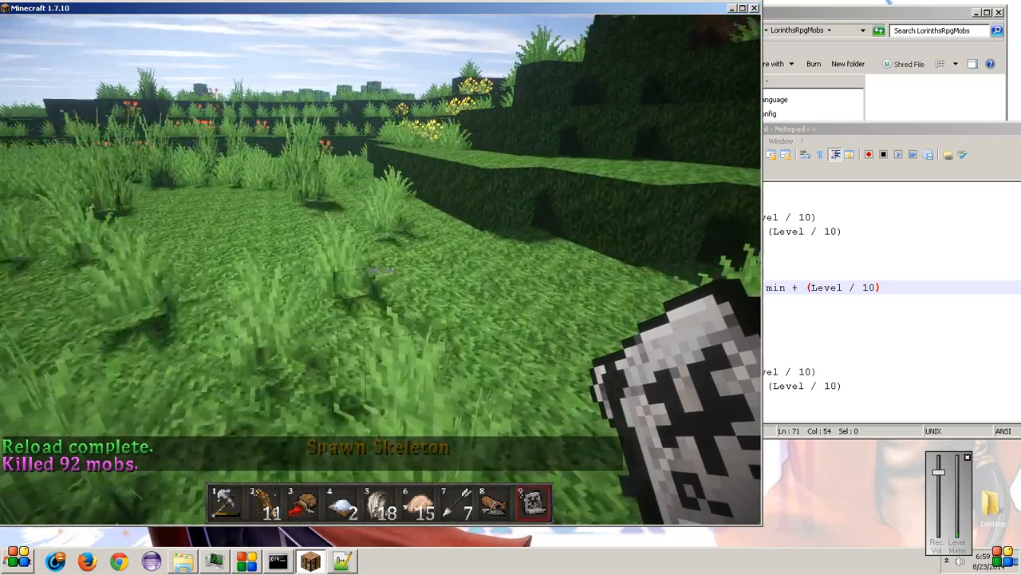
Step: Spawn a test skeleton on the grass and fight it for Warrior EXP
left_click(379, 271)
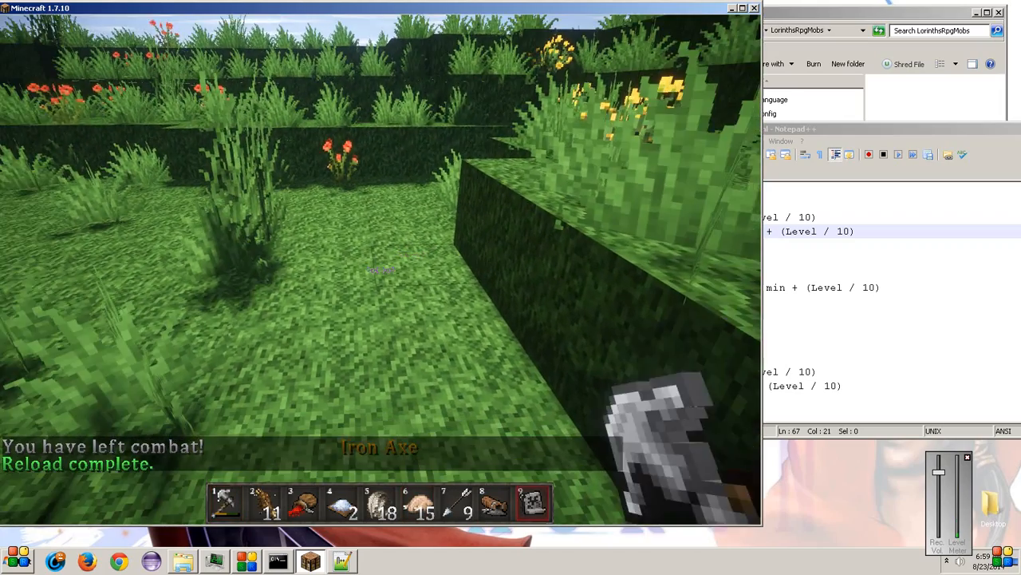
left_click(383, 271)
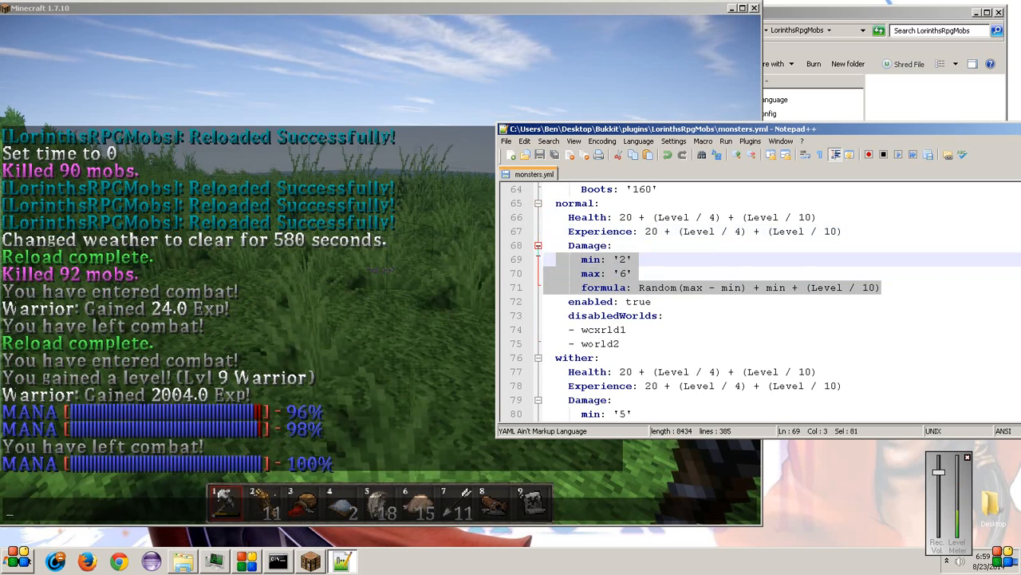
left_click(635, 273)
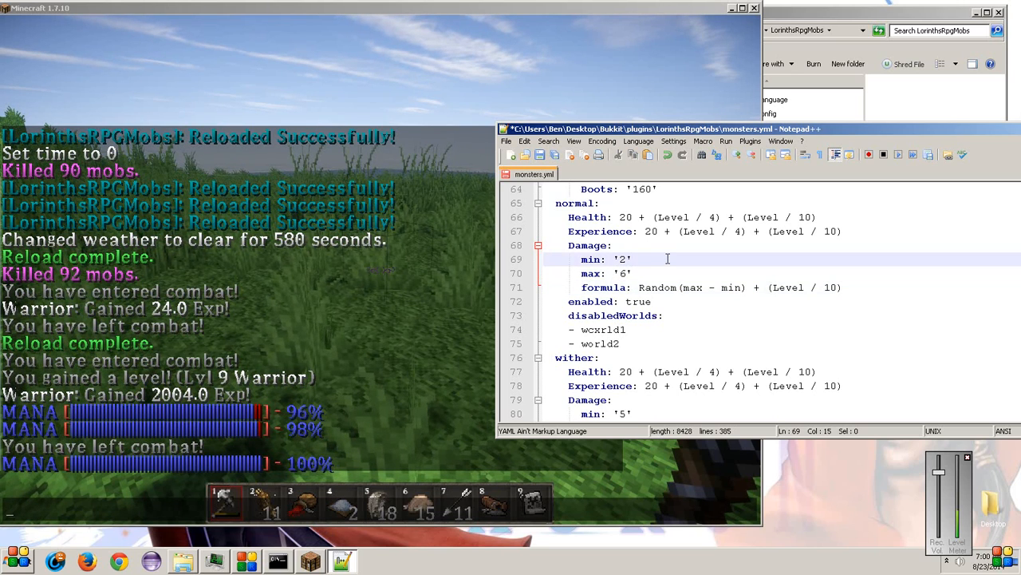
mouse_move(706, 284)
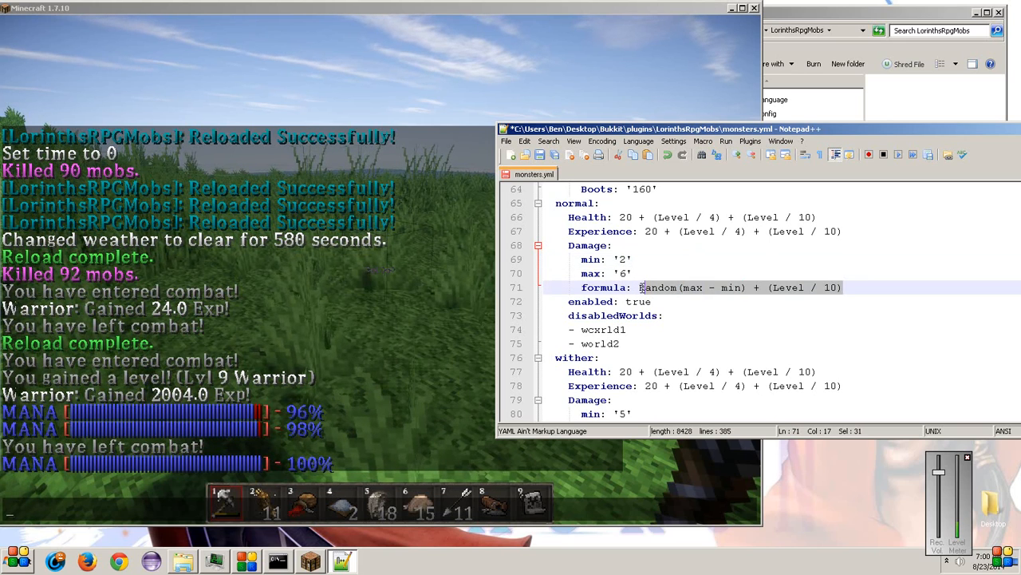
mouse_move(740, 271)
type("min + ")
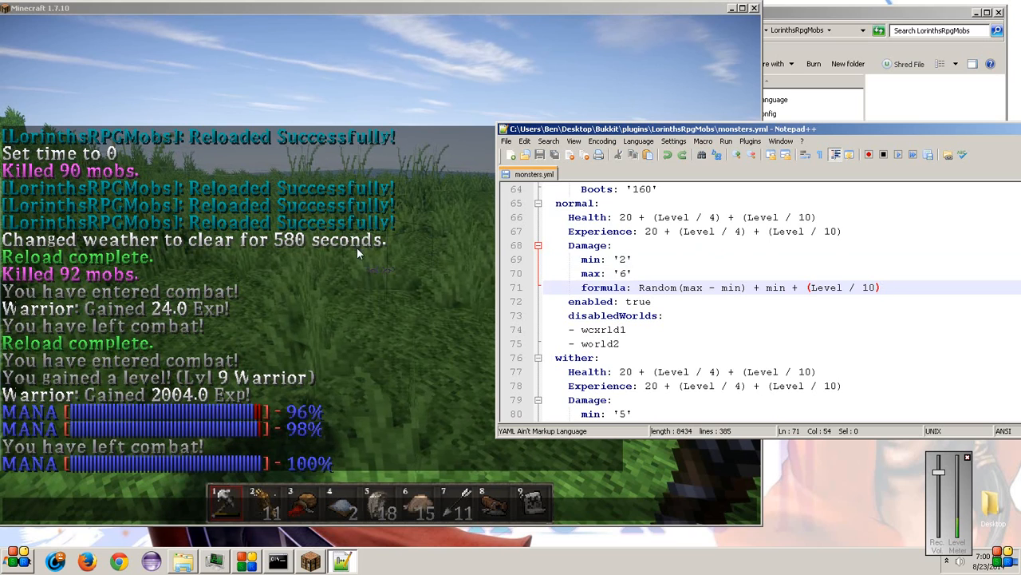
mouse_move(363, 242)
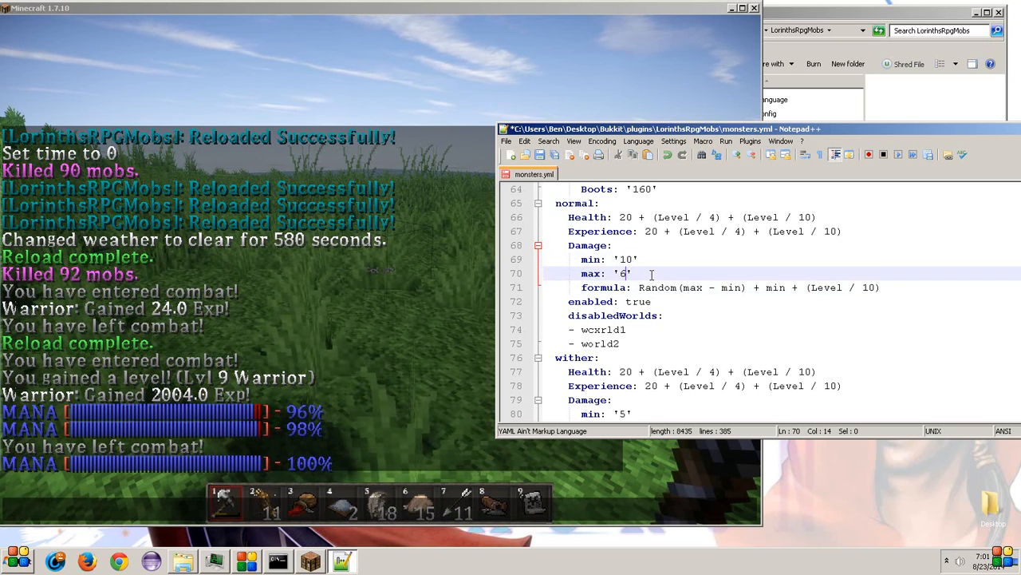
Step: Set the normal mob's Damage max value to '100'
type("100")
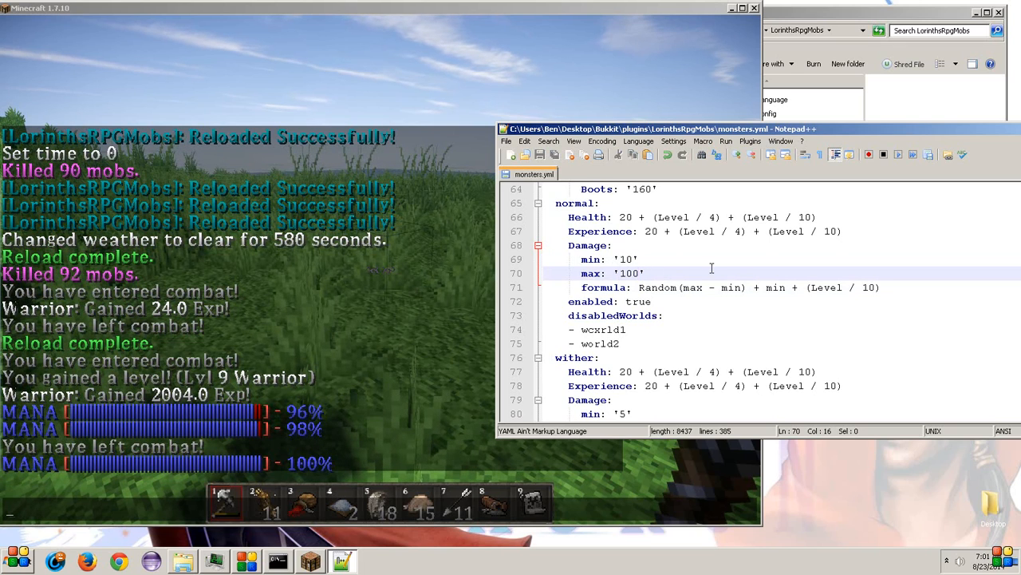
left_click(836, 288)
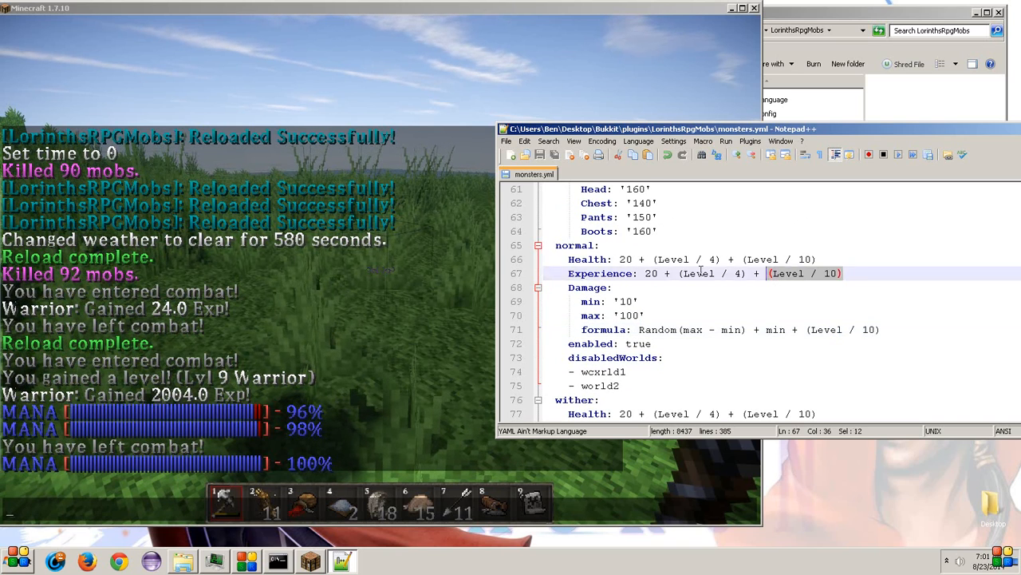
left_click(884, 328)
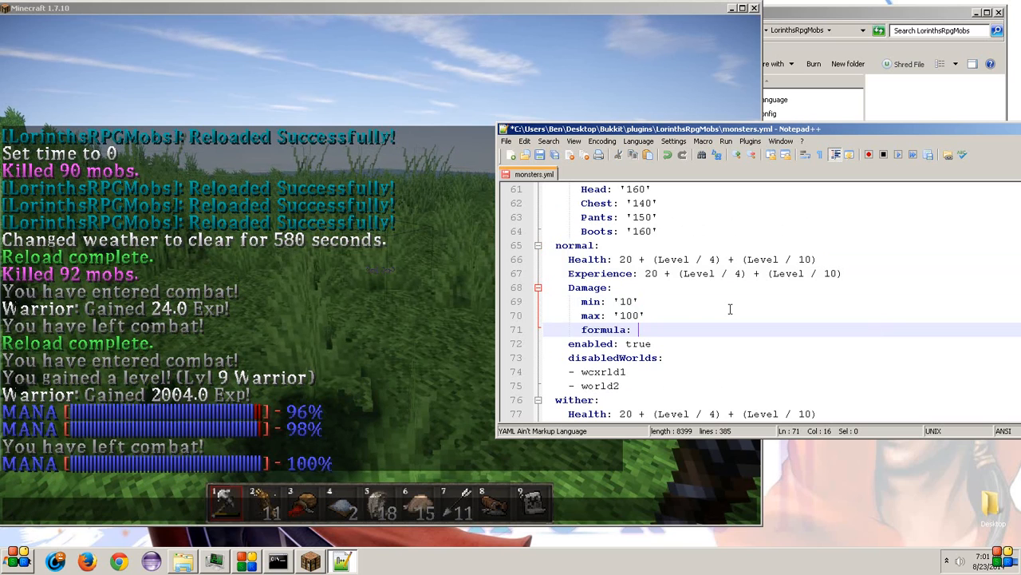
type("Event")
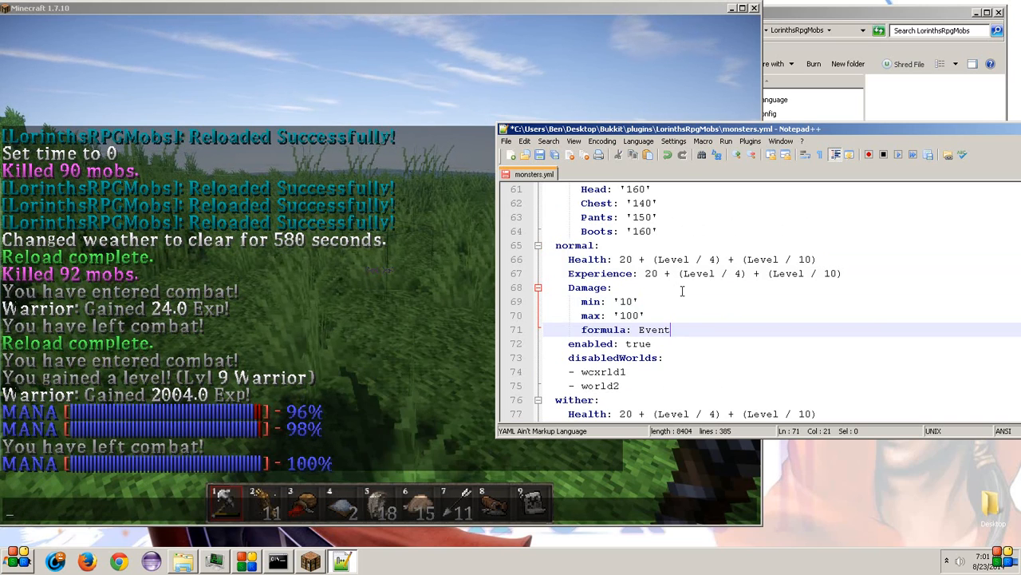
double_click(655, 329)
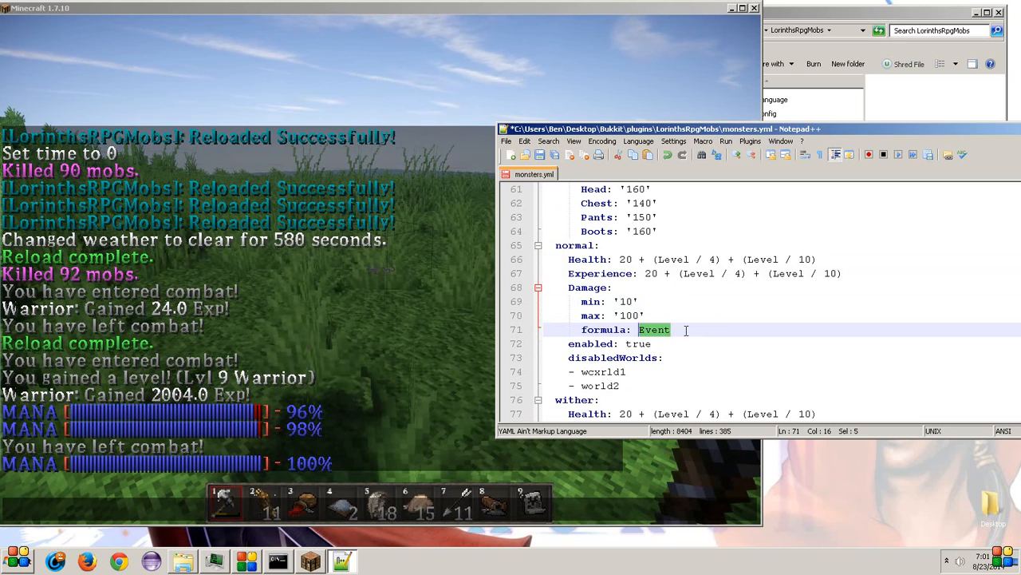
type("R")
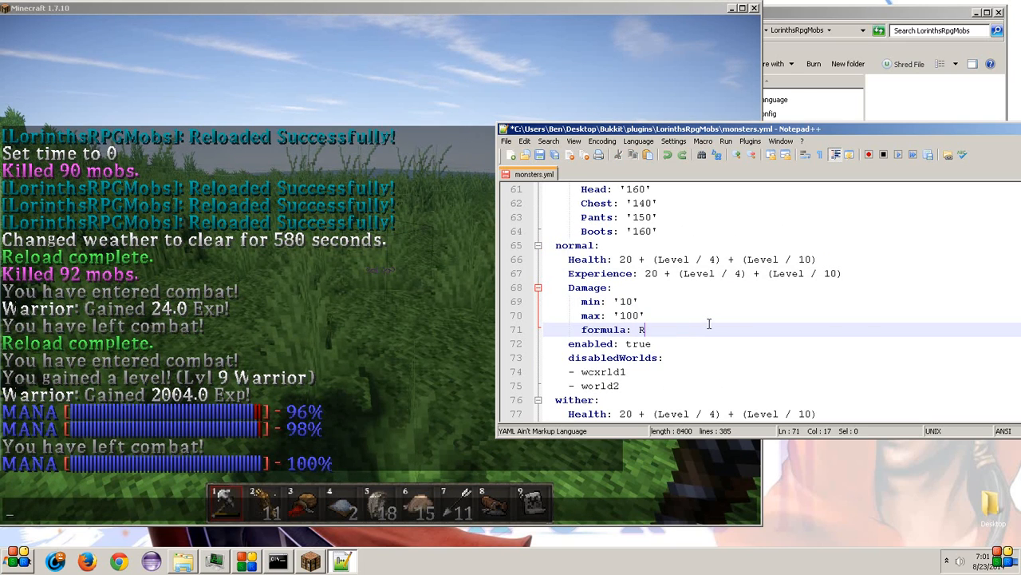
type("andom(max - min) + min + (Level / 10)")
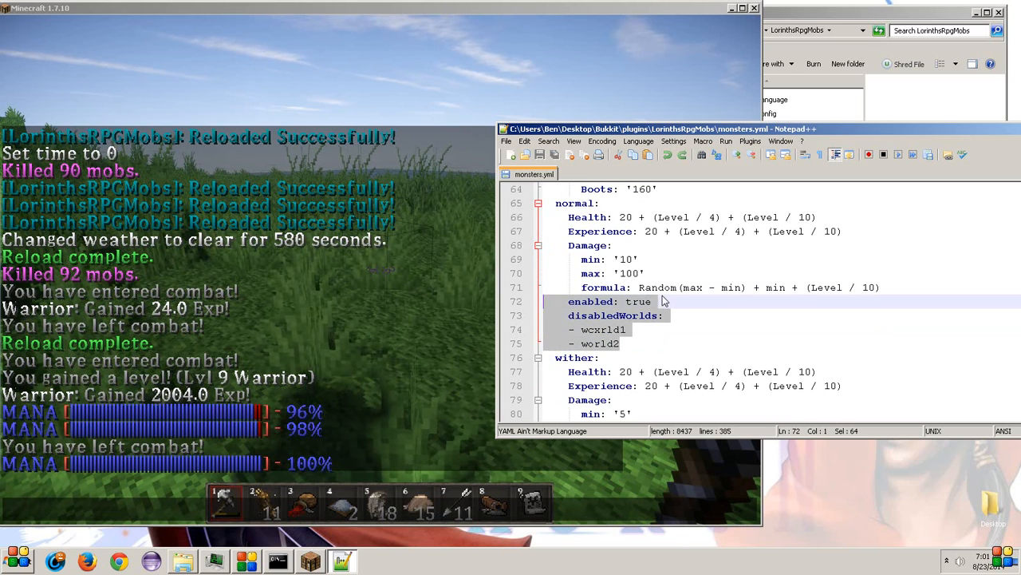
Step: Set enabled: false for both the bat and chicken entries
left_click(680, 300)
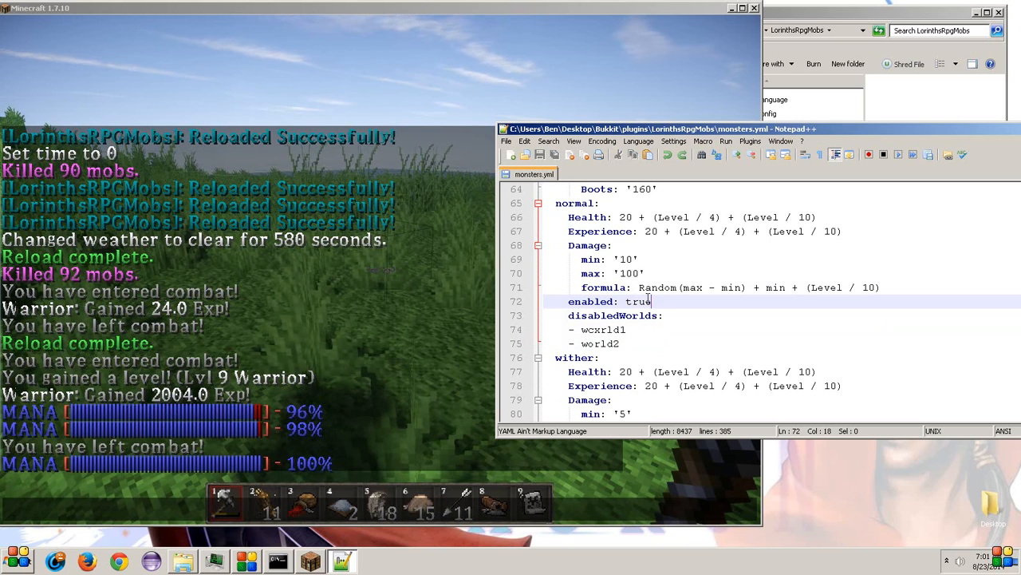
scroll("down", 3)
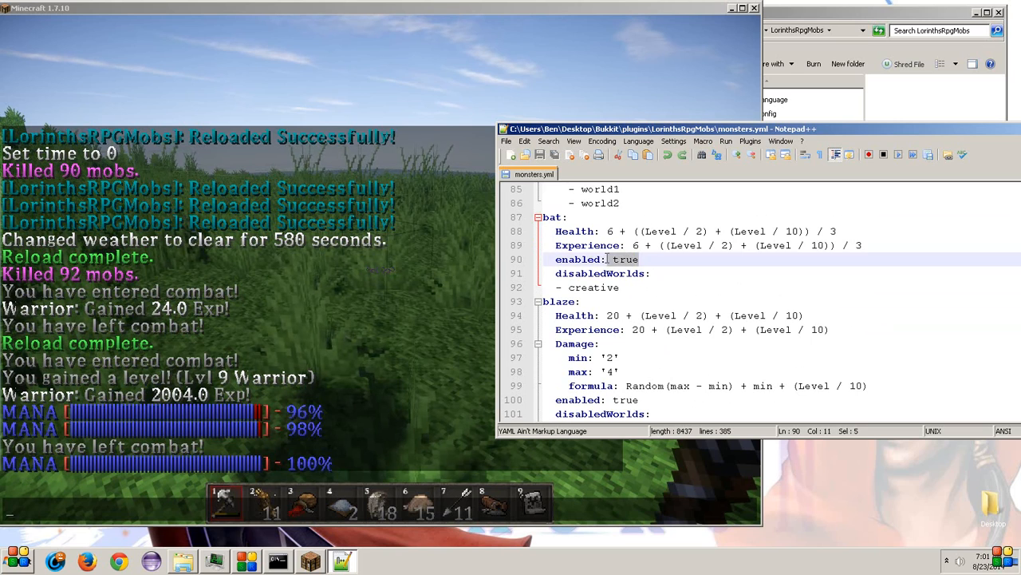
type("false")
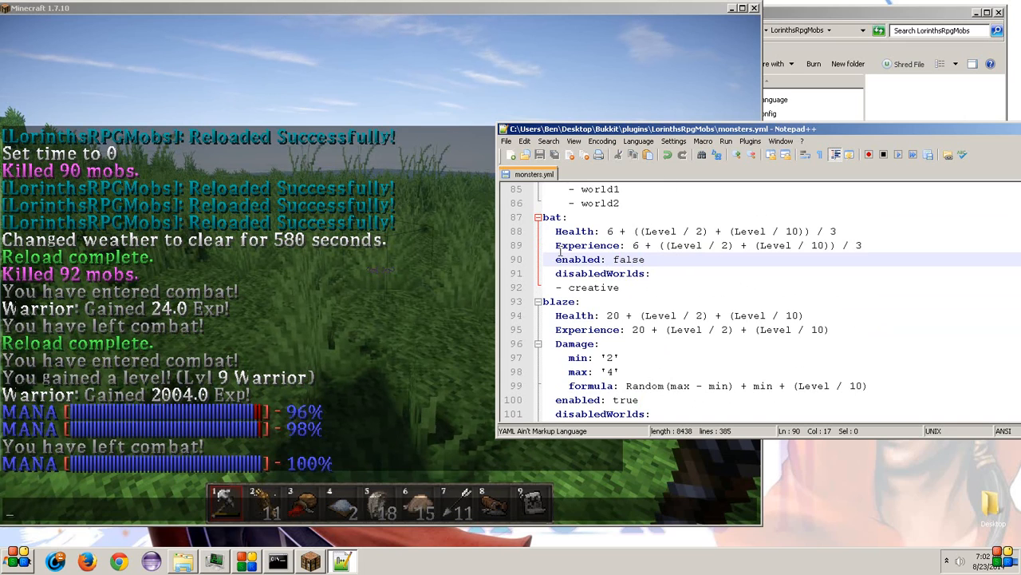
scroll("down", 3)
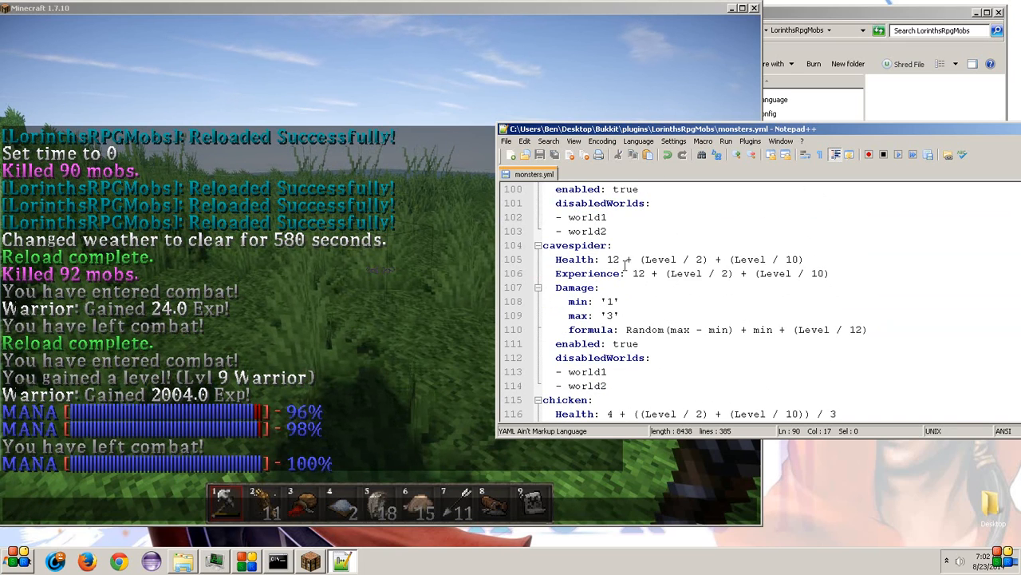
scroll("down", 3)
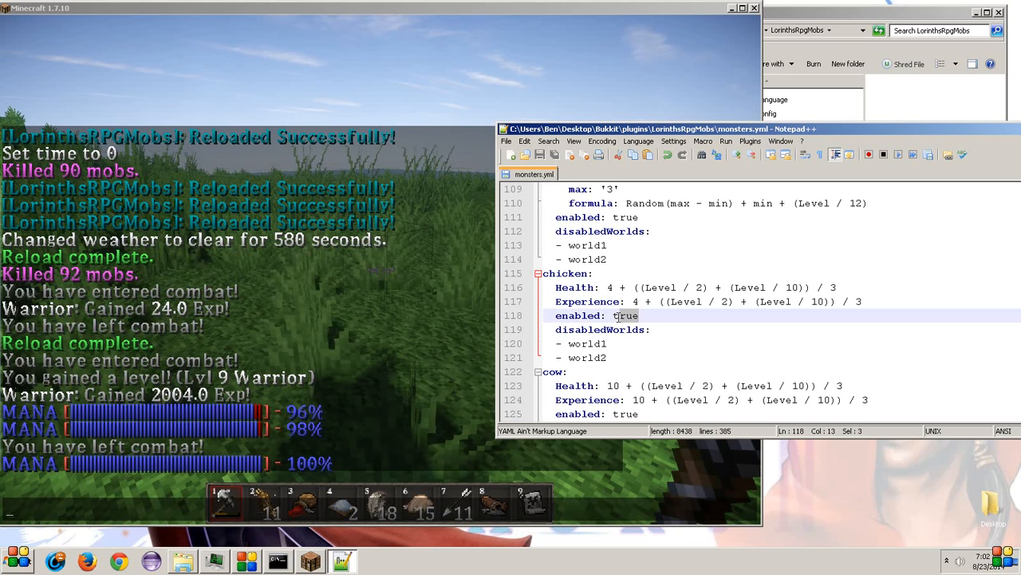
type("false")
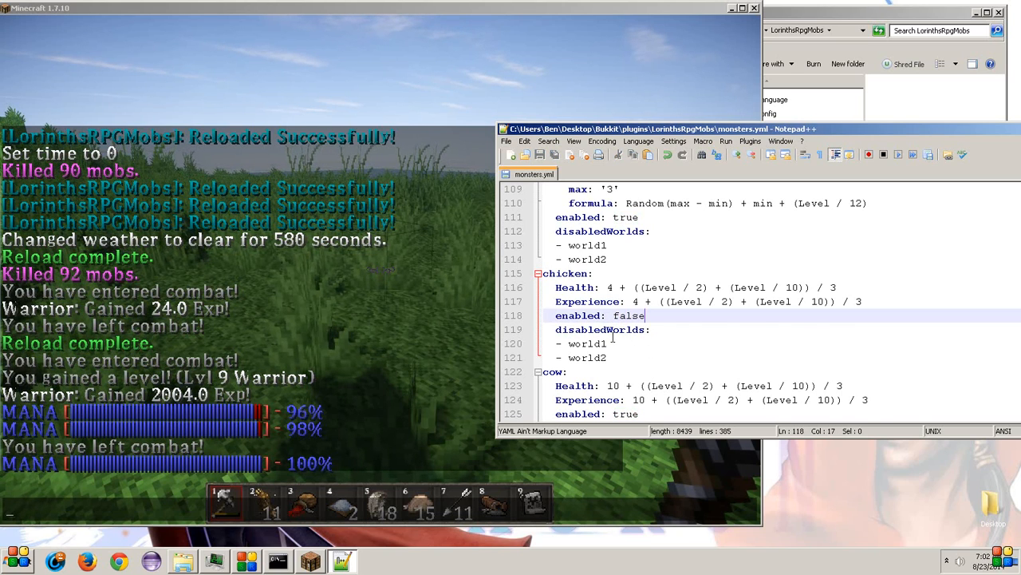
scroll("down", 3)
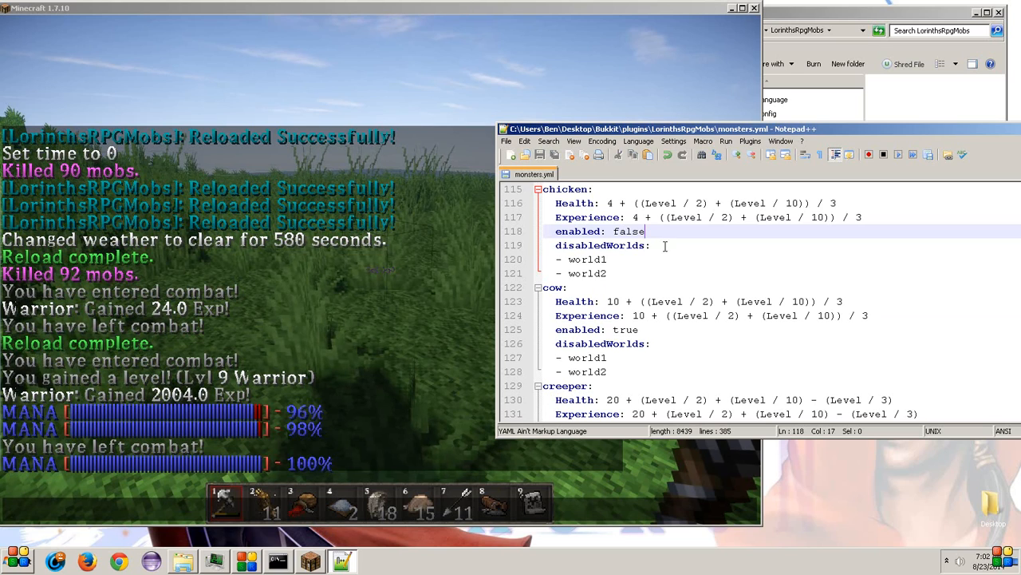
Step: Retype the chicken's enabled value back to true after editing its disabledWorlds list
type("true")
left_click(786, 258)
type("- creative")
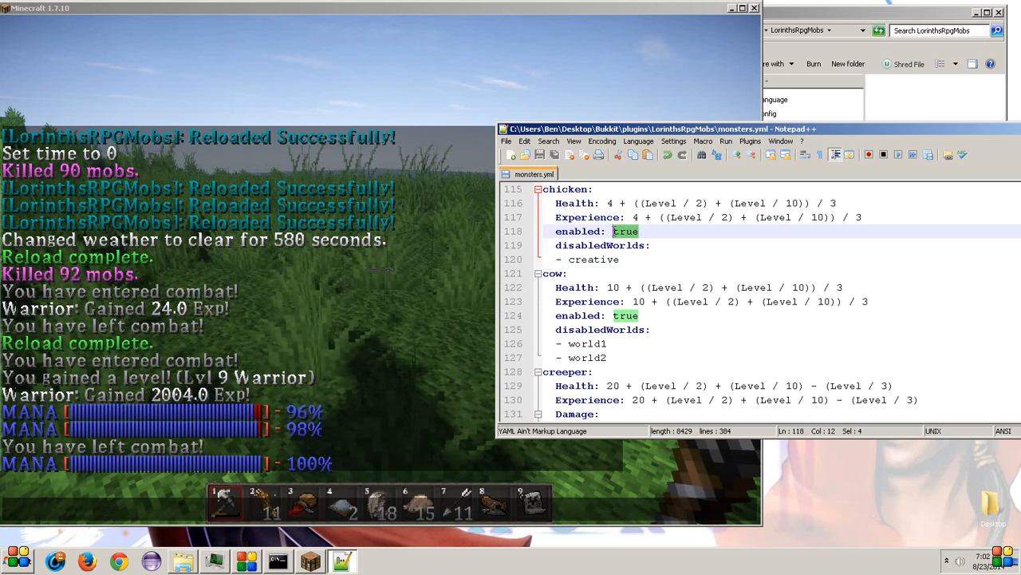
type("false")
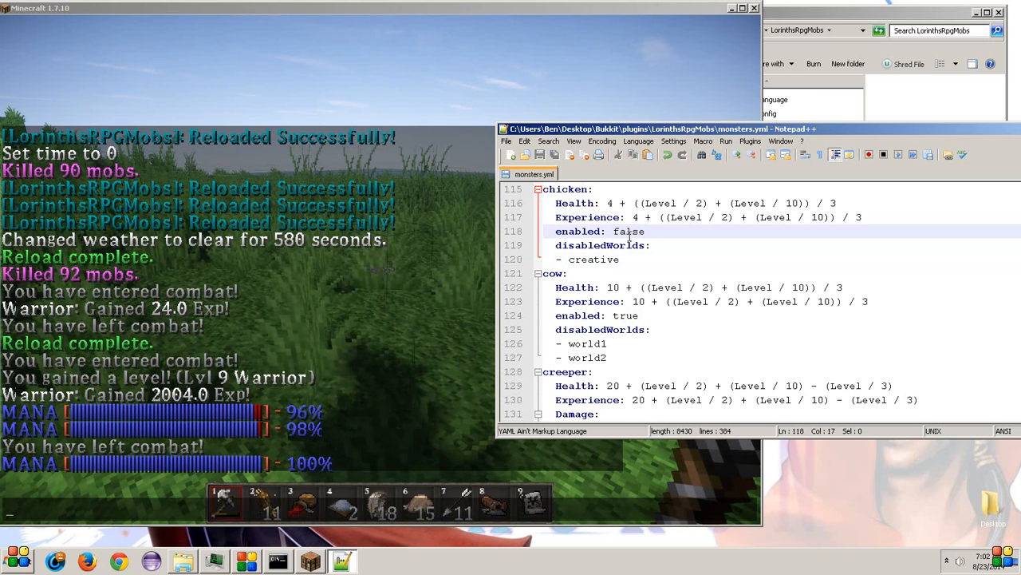
type("tru")
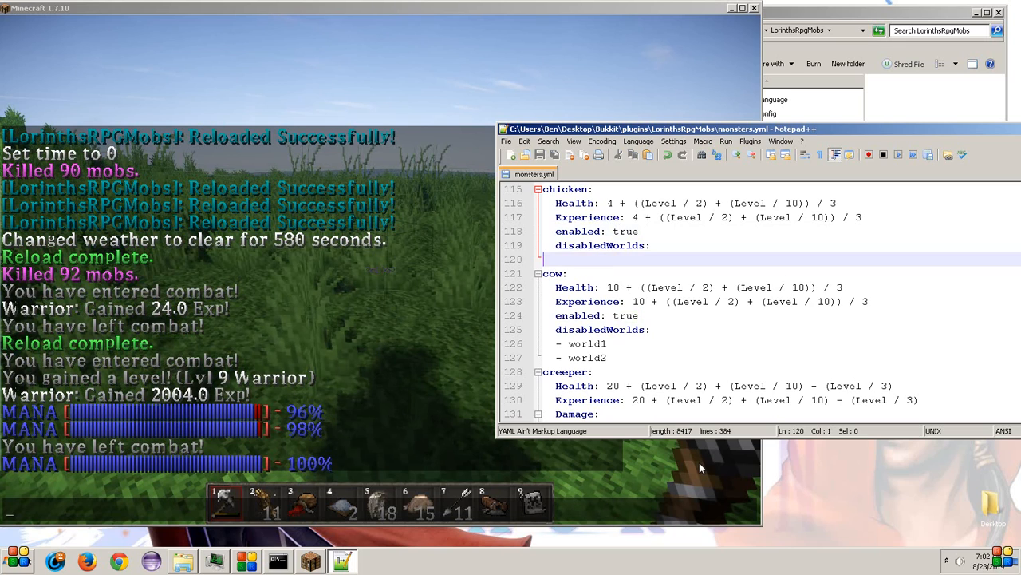
mouse_move(367, 360)
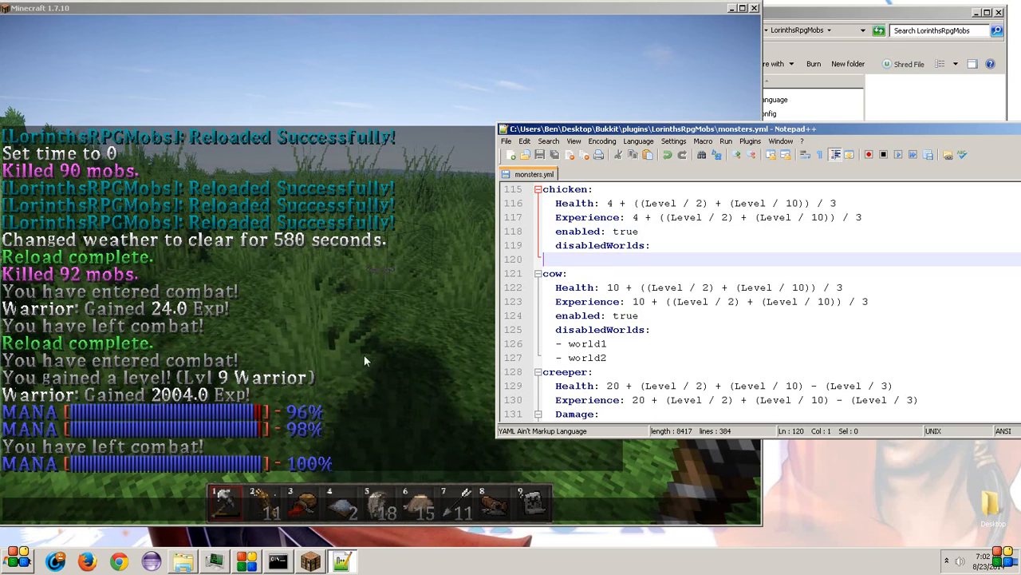